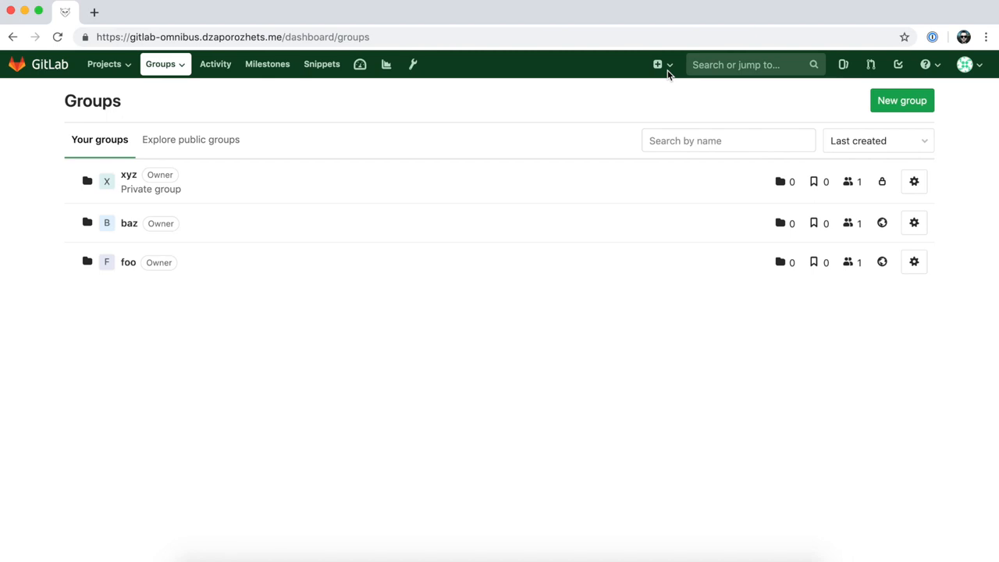
# Create a new public group named test123 from the New group form
pyautogui.click(658, 64)
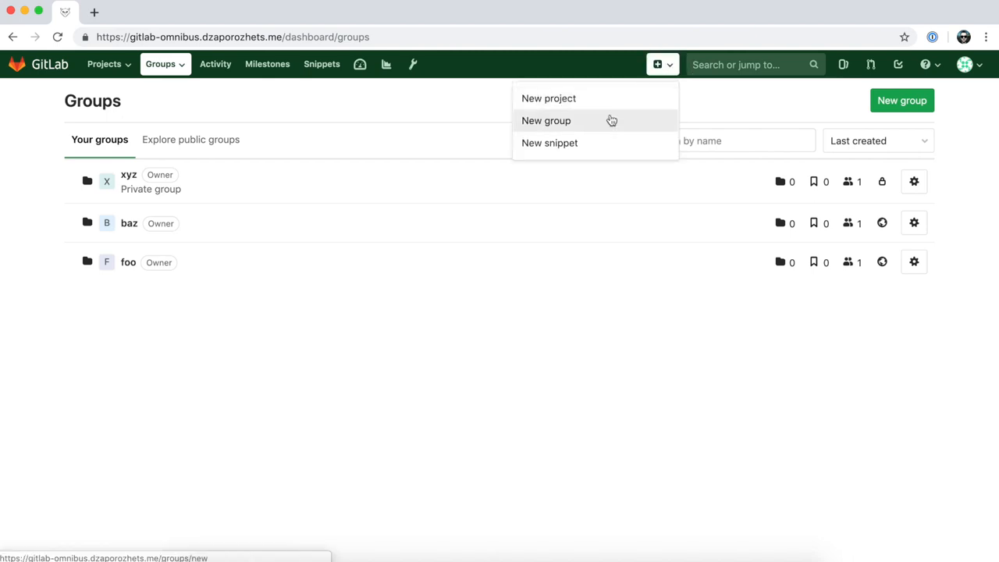
pyautogui.click(546, 121)
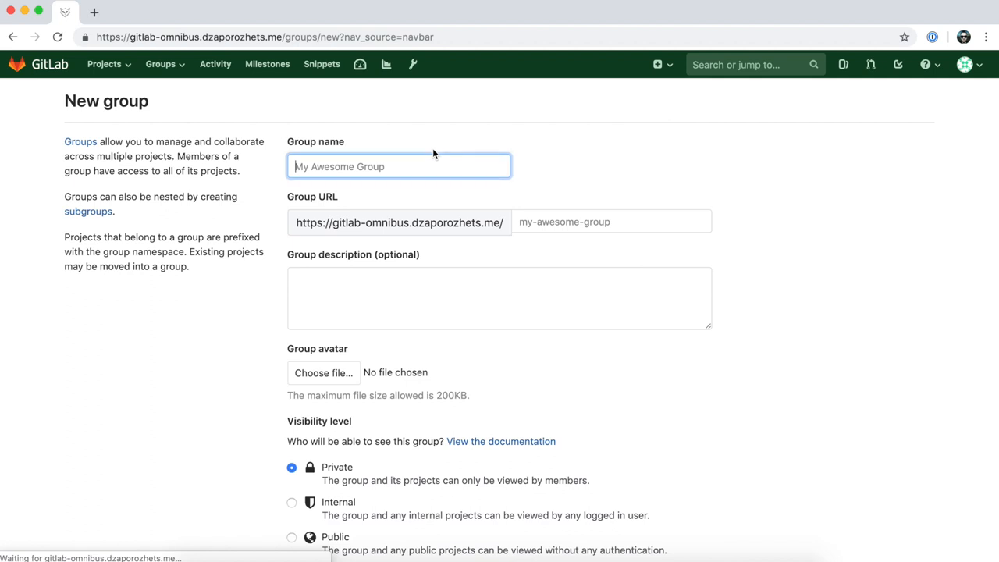
pyautogui.write('tes')
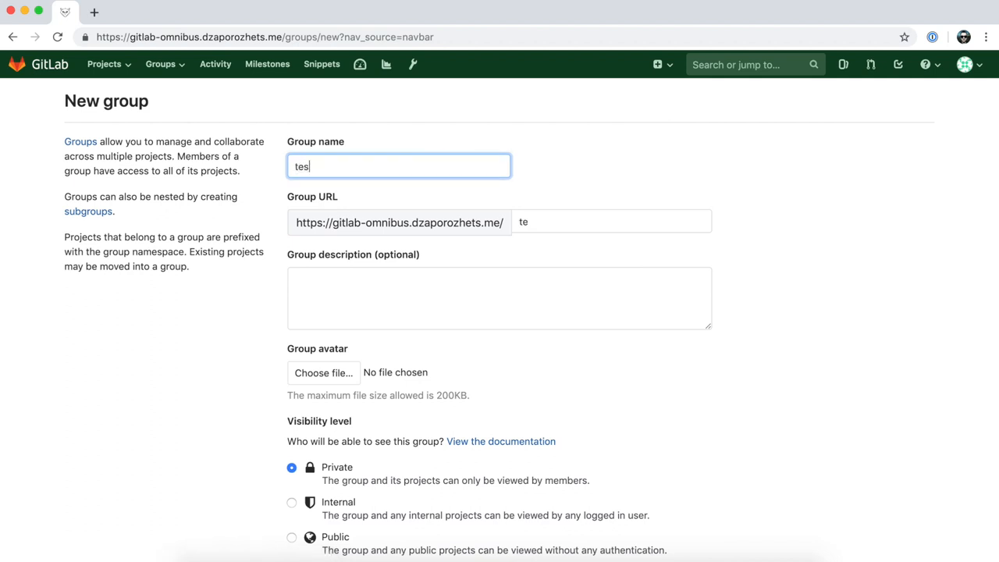
pyautogui.write('t123')
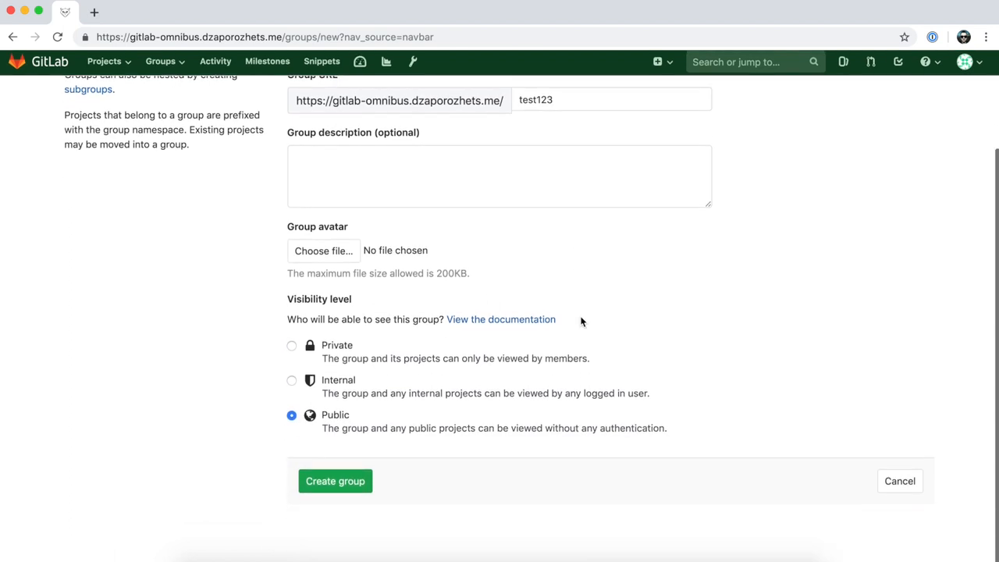
pyautogui.click(334, 480)
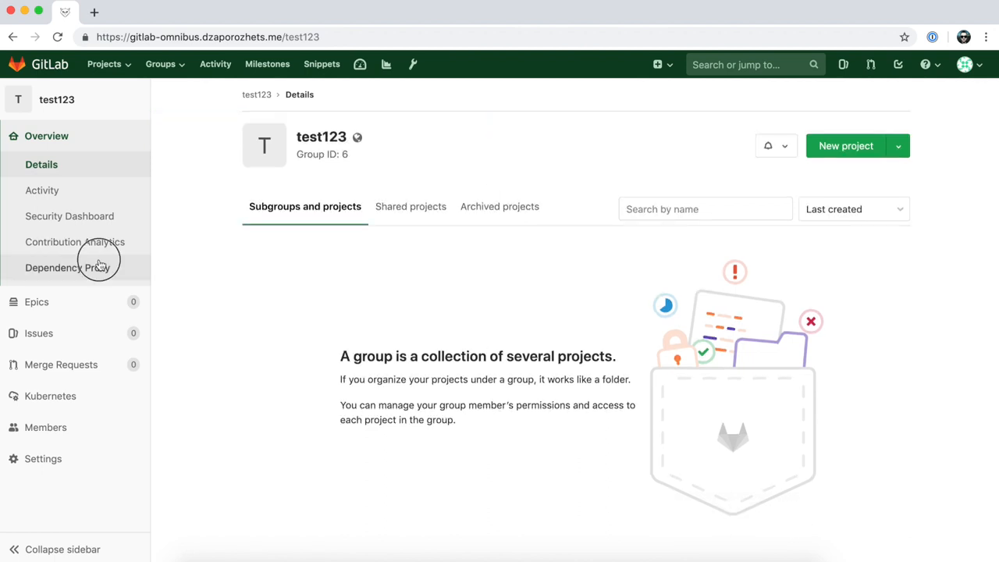
# Enable the test123 group's Dependency Proxy, save it, and select its proxy URL
pyautogui.click(68, 267)
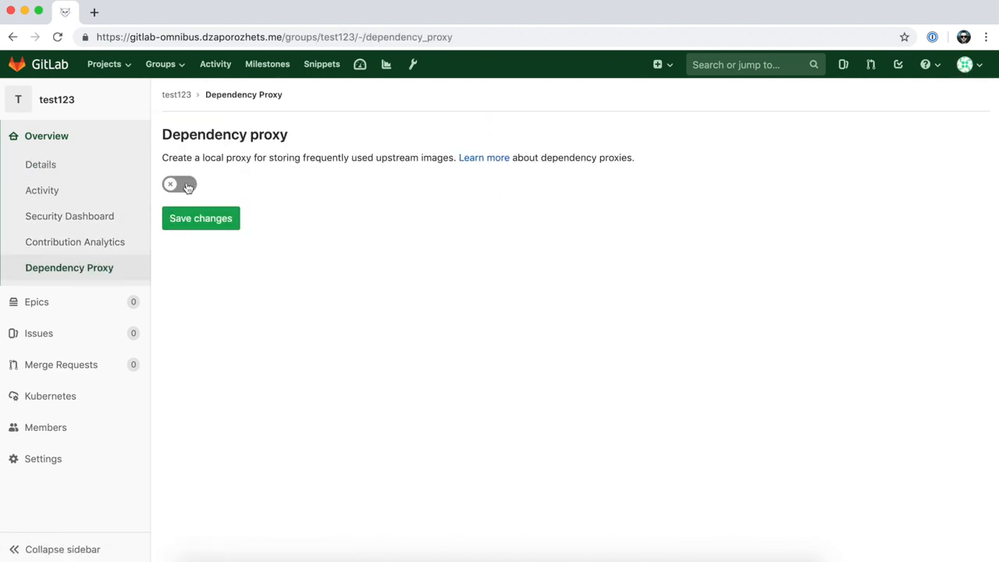
pyautogui.click(180, 184)
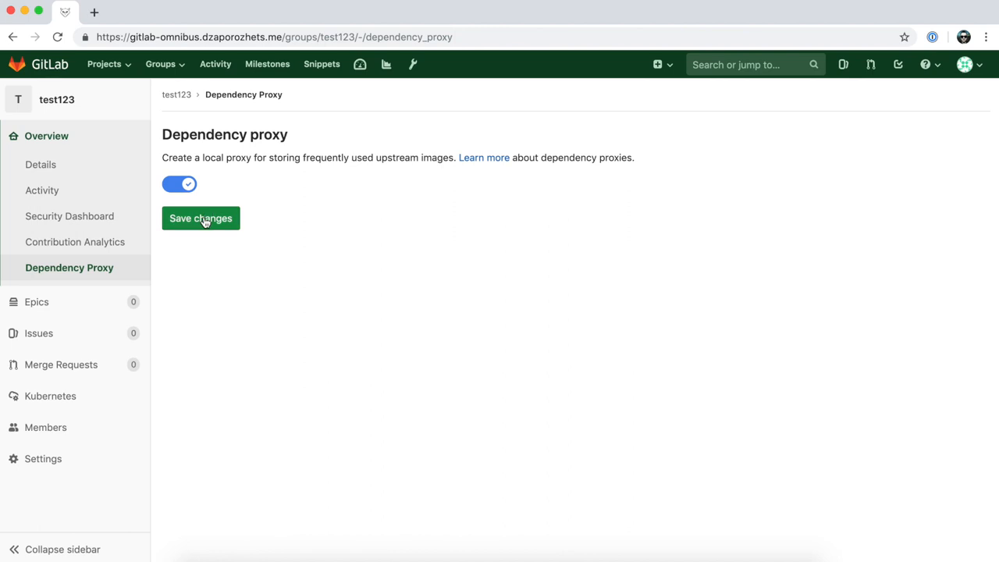
pyautogui.click(200, 218)
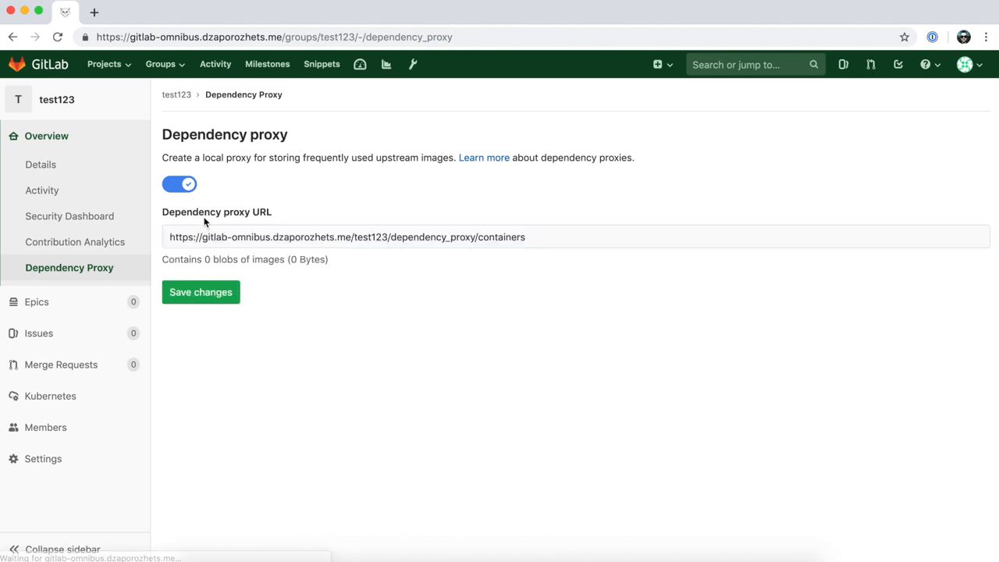
pyautogui.click(553, 237)
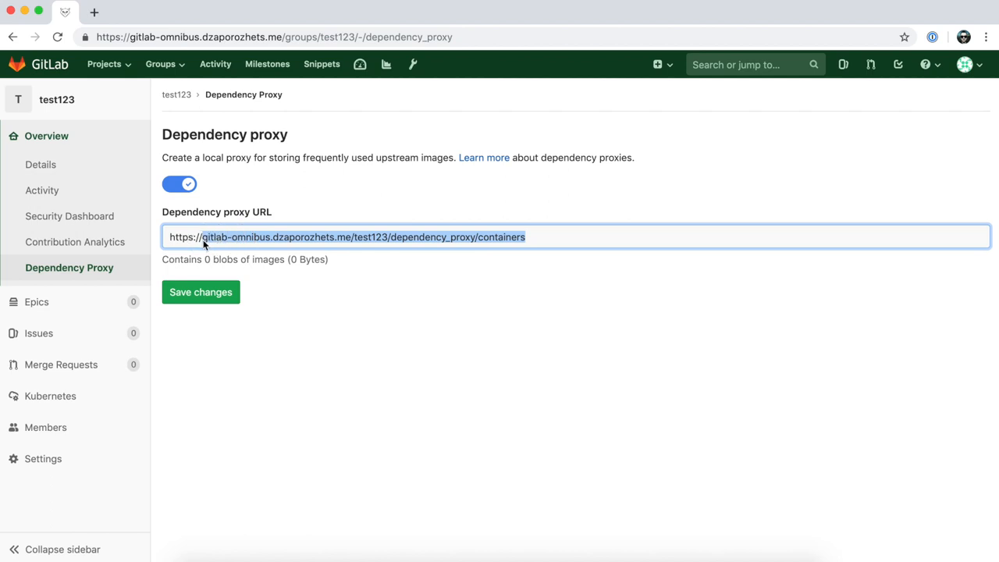
pyautogui.moveTo(209, 259)
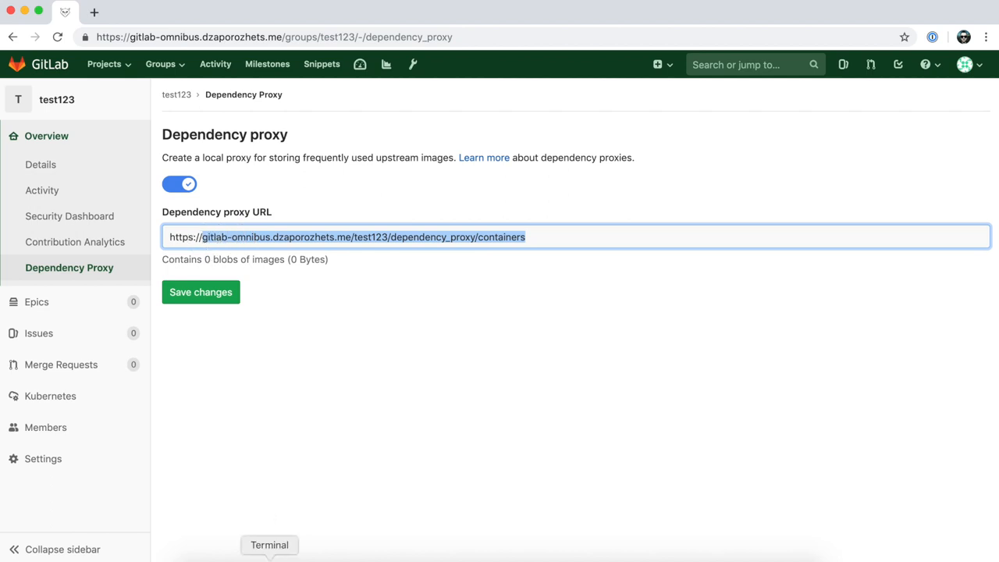
# Run docker pull for gitlab-omnibus.dzaporozhets.me/test123/dependency_proxy/containers/alpine:latest in Terminal
pyautogui.click(269, 545)
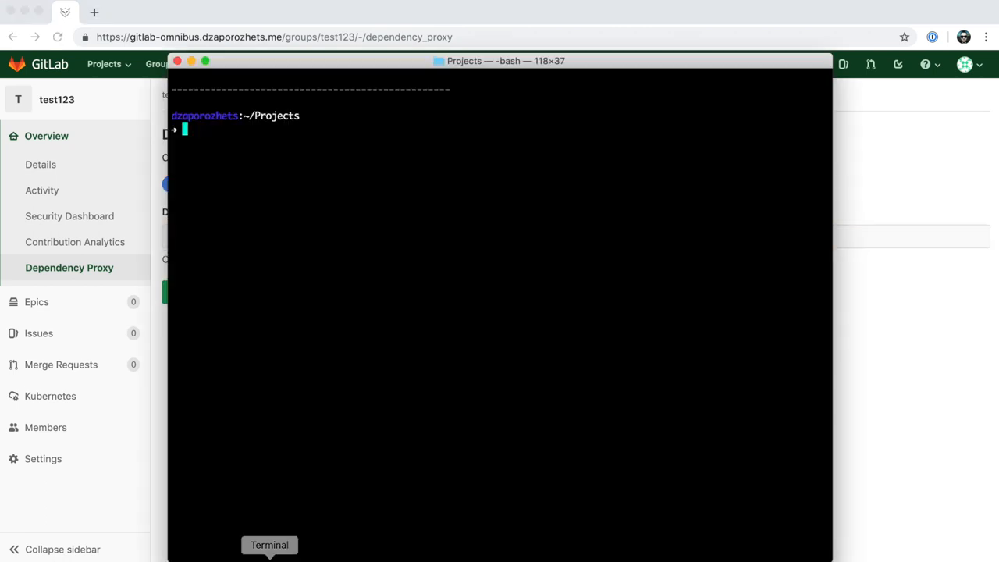
pyautogui.write('d')
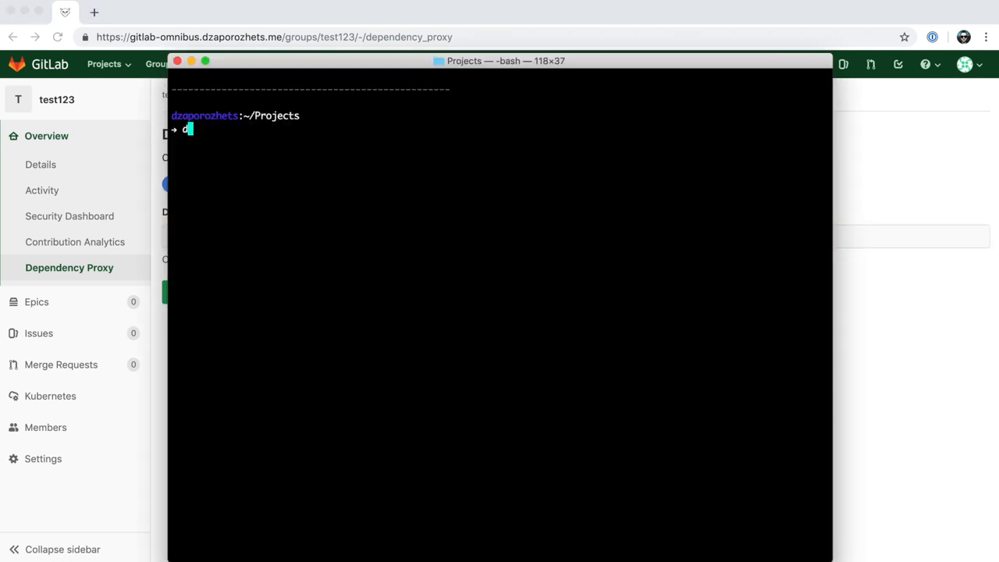
pyautogui.write('ocker pull')
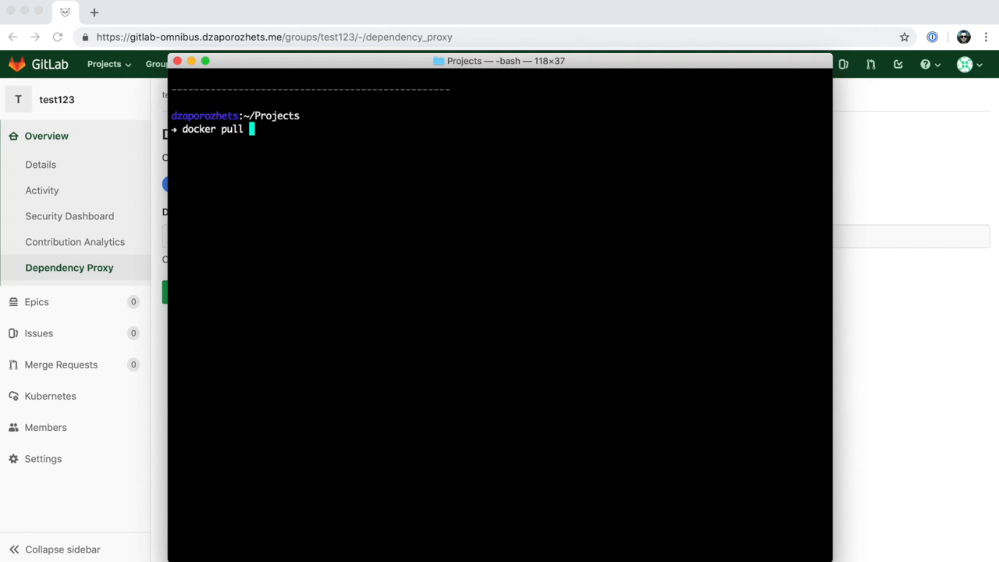
pyautogui.write('gitlab-omnibus.dzaporozhets.me/test123/dependency_proxy/containers/')
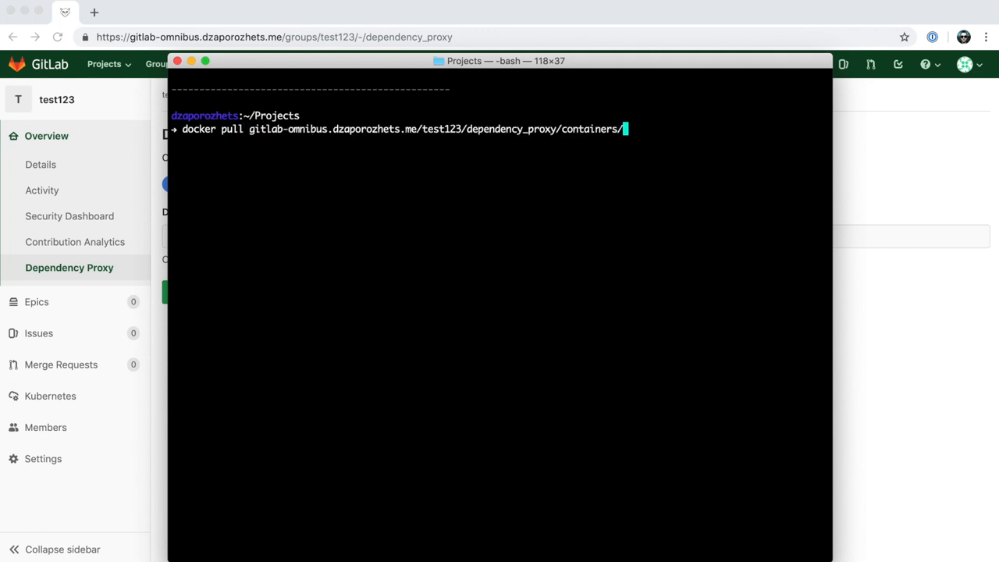
pyautogui.write('alpine')
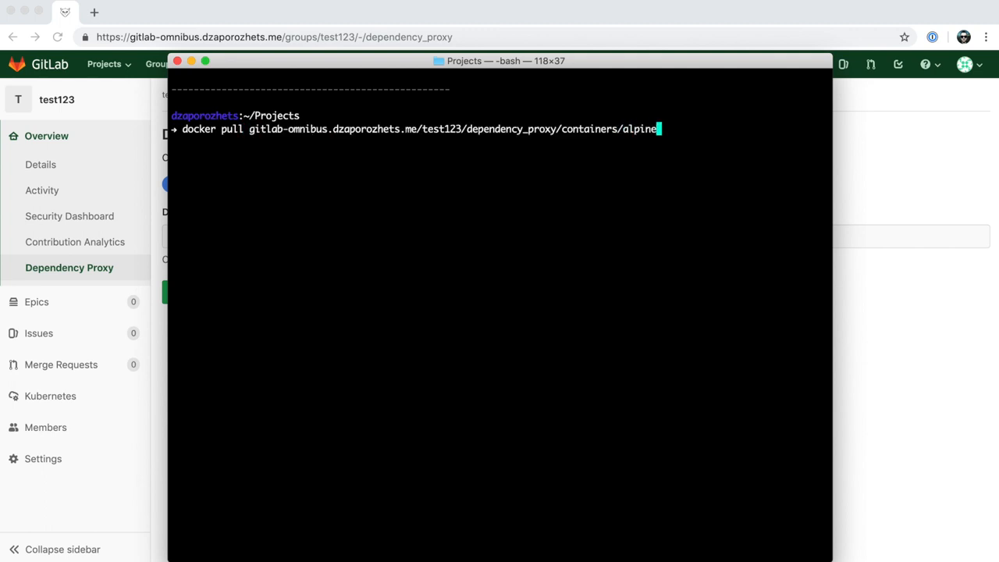
pyautogui.write(':latest')
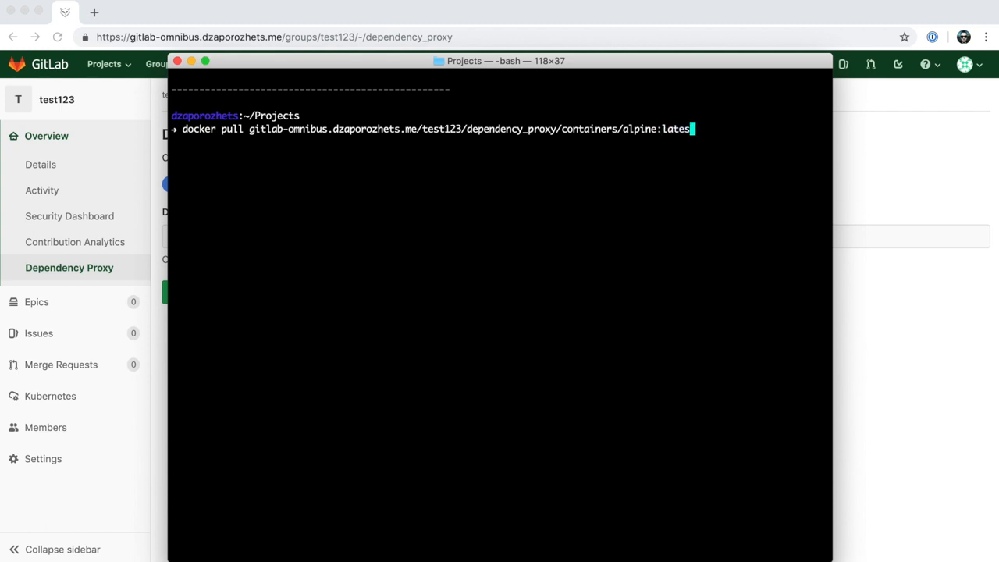
pyautogui.press('Return')
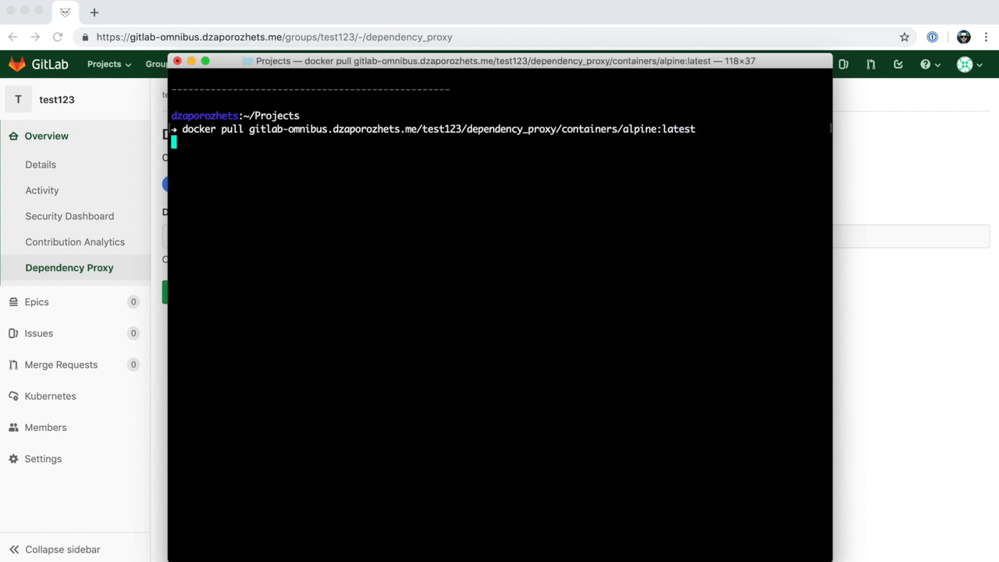
pyautogui.press('Return')
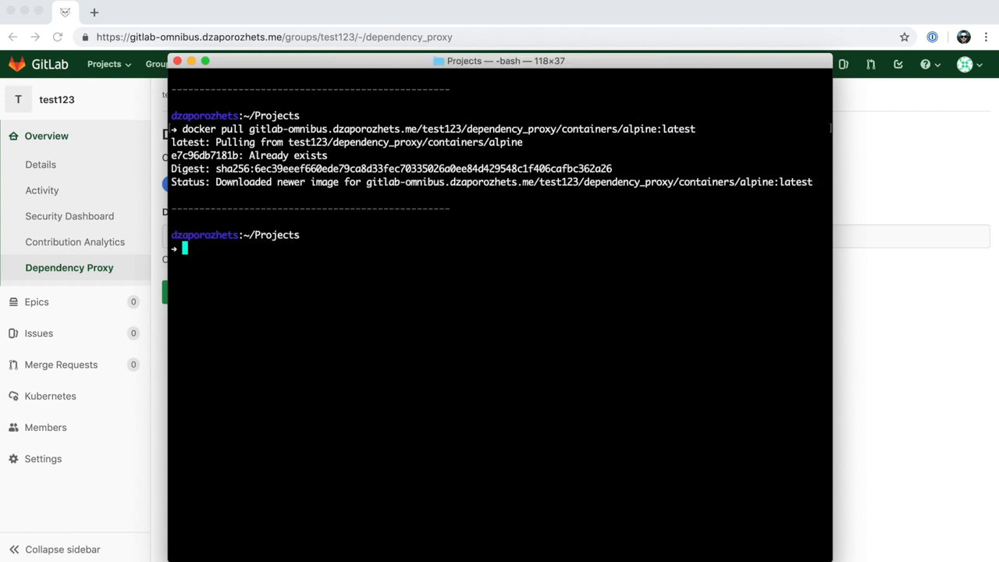
# Pull ruby:2.5.3 through the proxy by editing the recalled command, then start editing it toward ruby:2.3
pyautogui.write('docker pull gitlab-omnibus.dzaporozhets.me/test123/dependency_proxy/containers/alpine:latest')
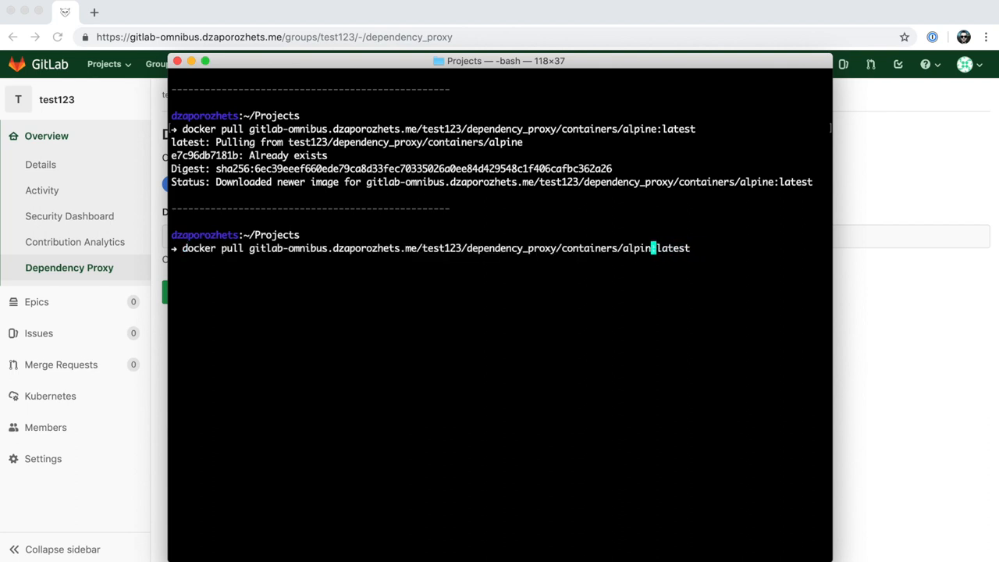
pyautogui.write('ruby')
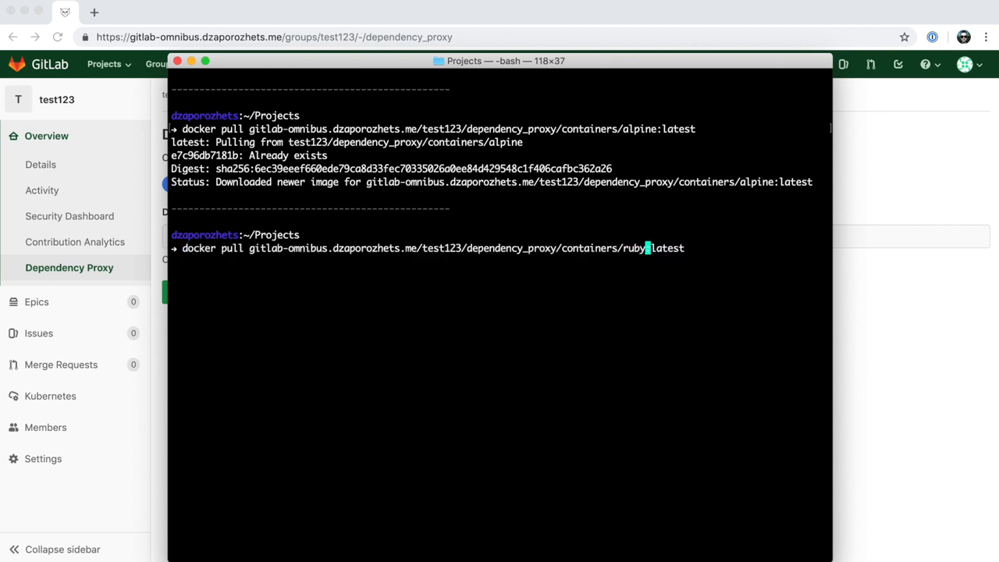
pyautogui.write(':2.5.3')
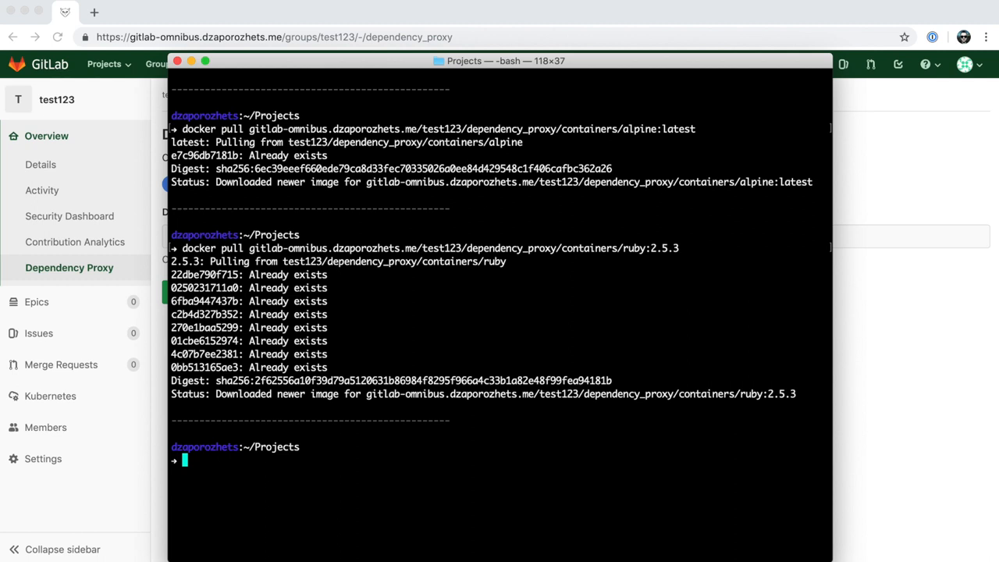
pyautogui.write('docker pull gitlab-omnibus.dzaporozhets.me/test123/dependency_proxy/containers/ruby:2.5.3')
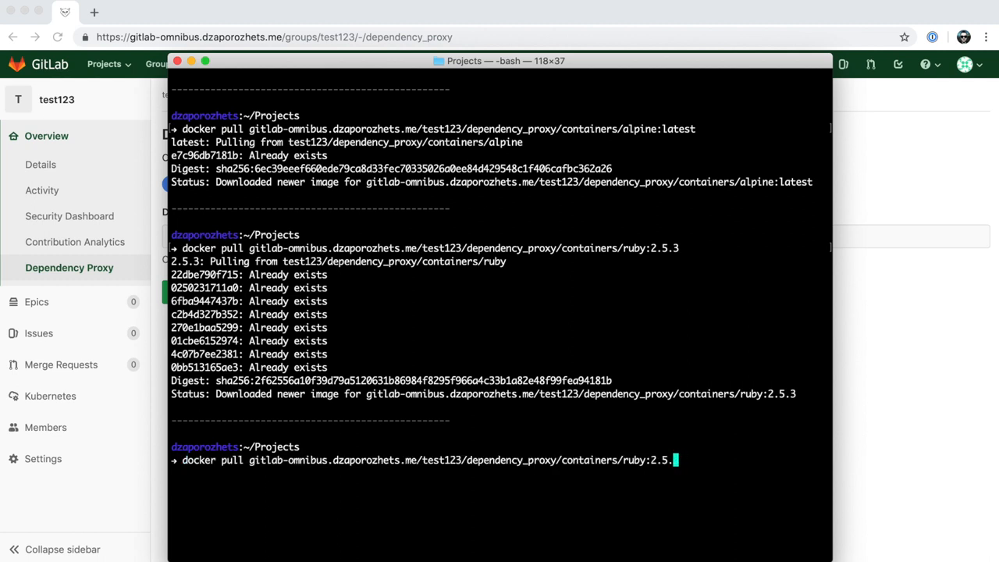
pyautogui.write('3')
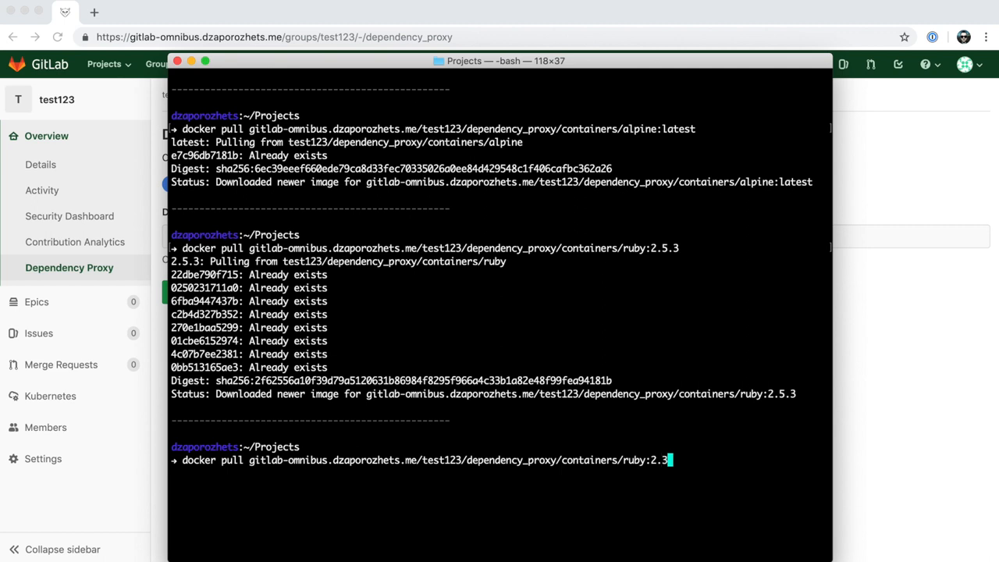
# Run the ruby:2.3.5 pull, then recall the command and start changing it to pull ubuntu
pyautogui.press('Return')
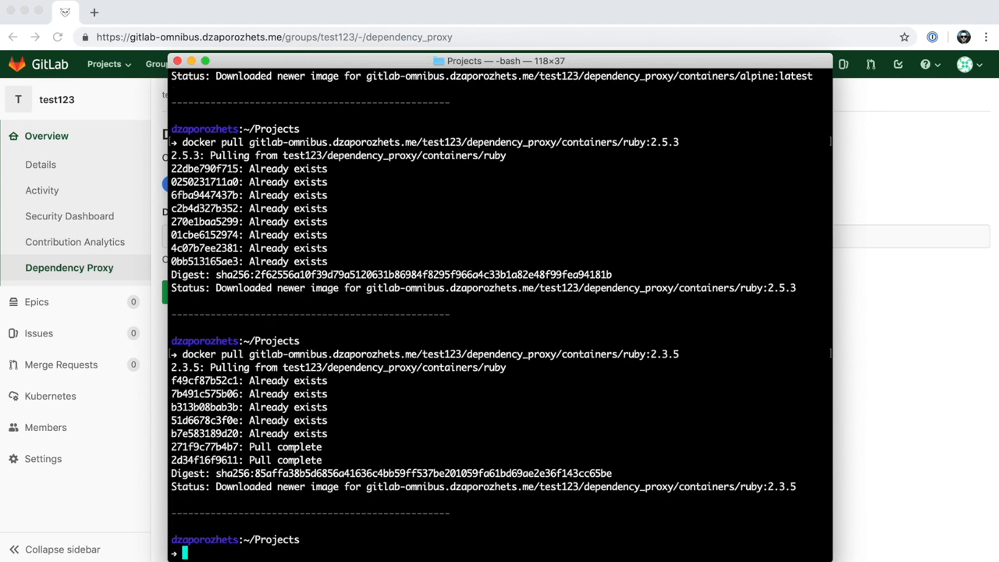
pyautogui.write('docker pull gitlab-omnibus.dzaporozhets.me/test123/dependency_proxy/containers/ruby:2.3.5')
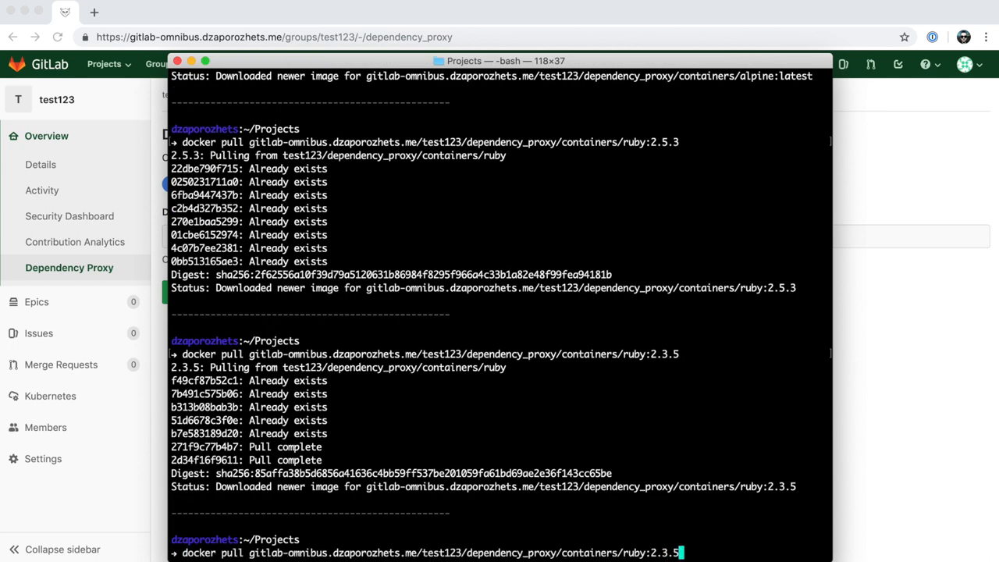
pyautogui.press('Backspace')
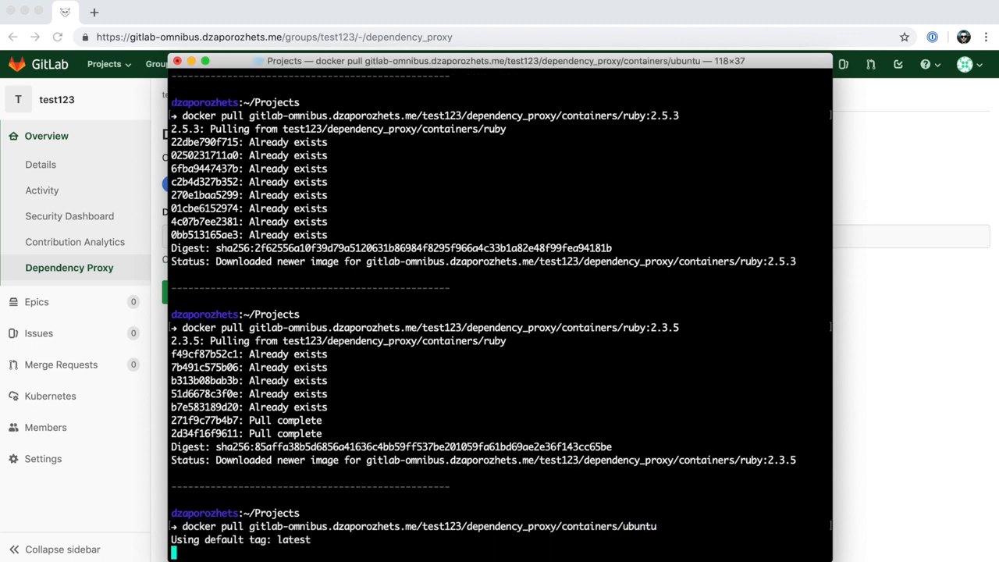
# Scroll the Terminal output while the ubuntu pull downloads through the proxy
pyautogui.scroll(-3)
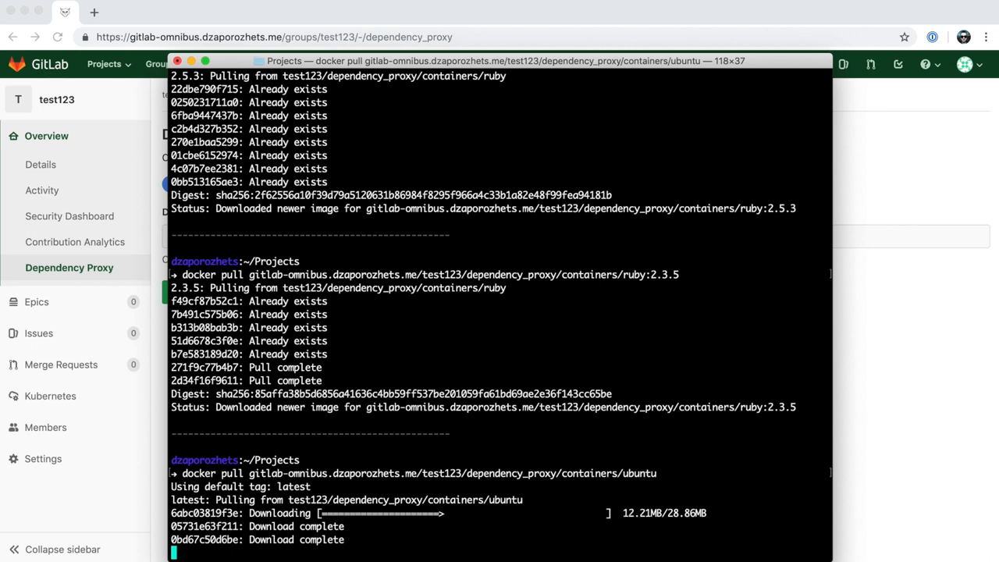
pyautogui.moveTo(373, 264)
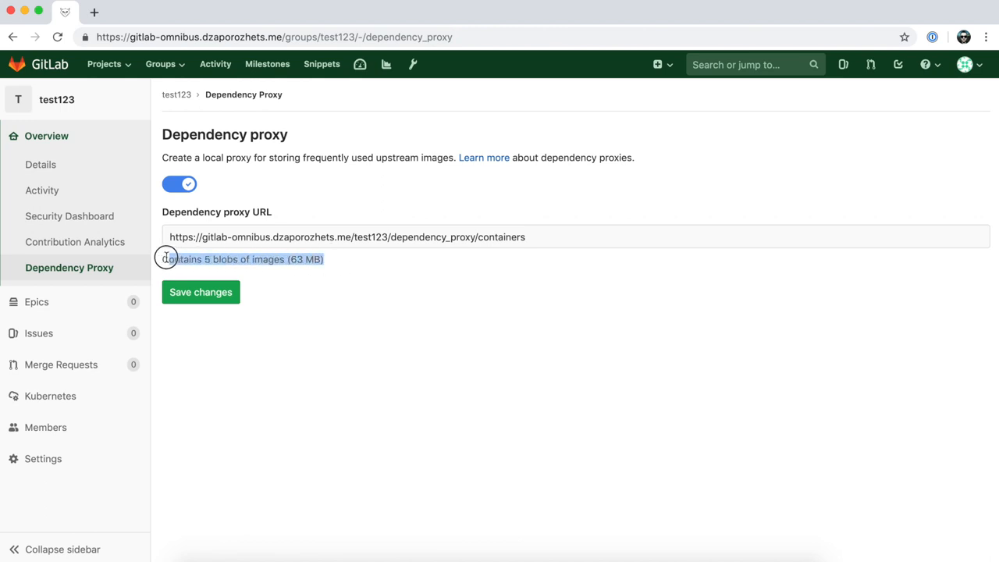
pyautogui.moveTo(384, 277)
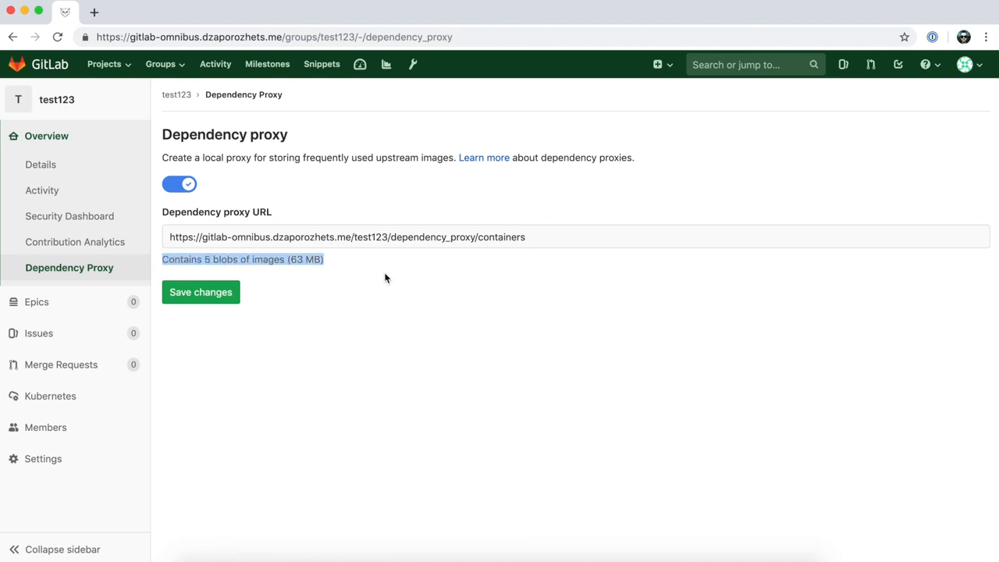